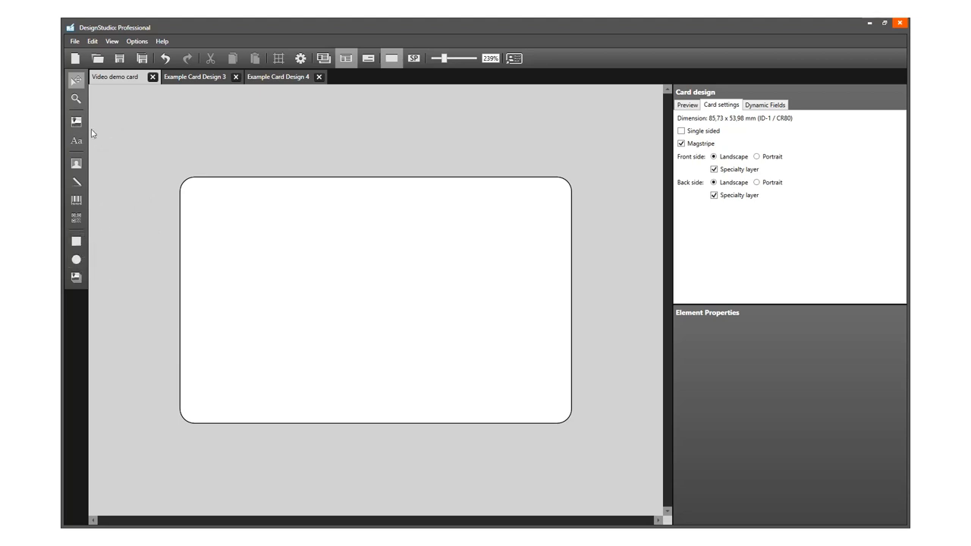
pyautogui.moveTo(131, 120)
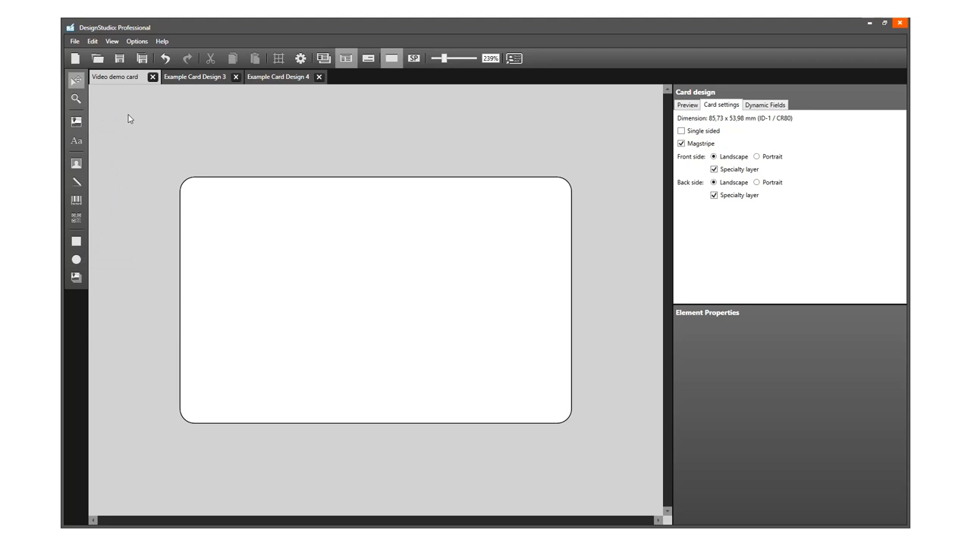
pyautogui.moveTo(288, 200)
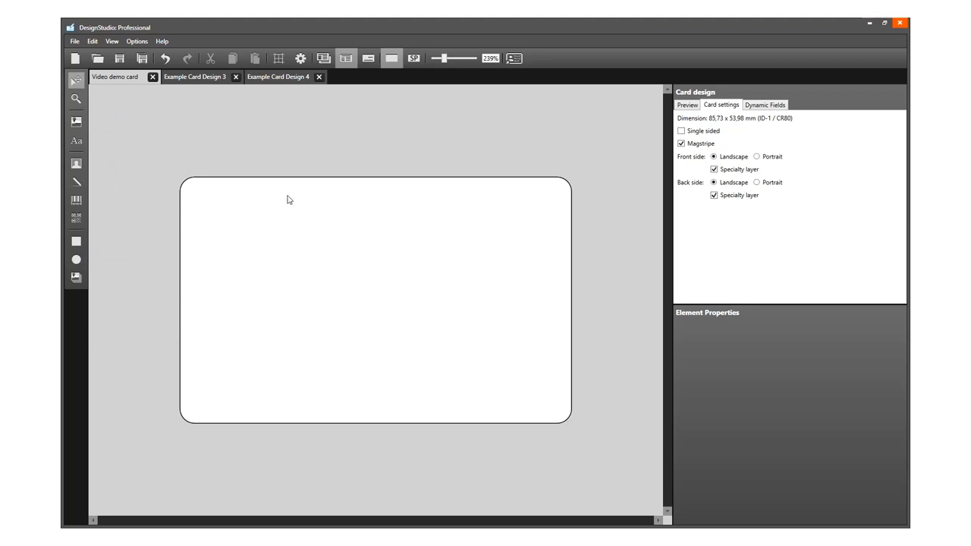
# Stretch an image area over the whole card front and bring up its picture chooser
pyautogui.click(199, 79)
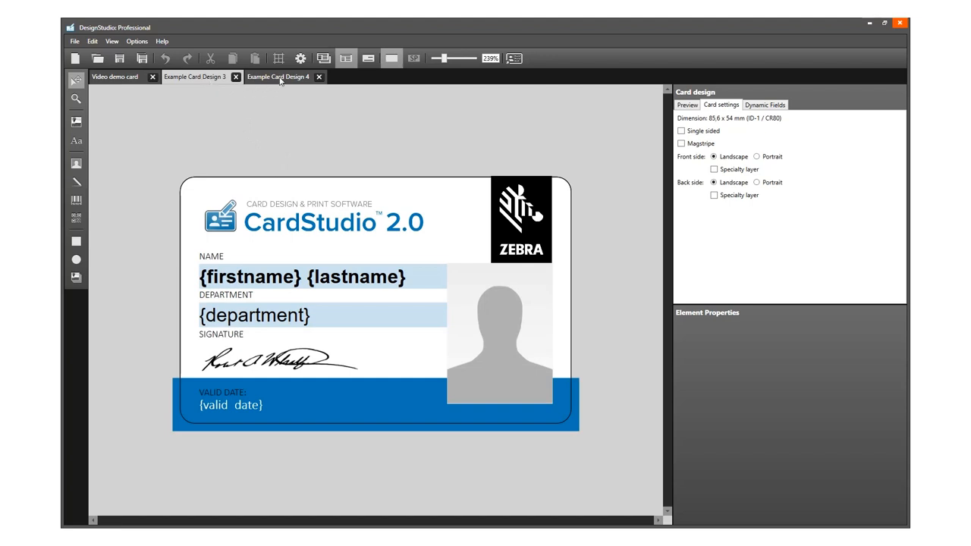
pyautogui.click(119, 79)
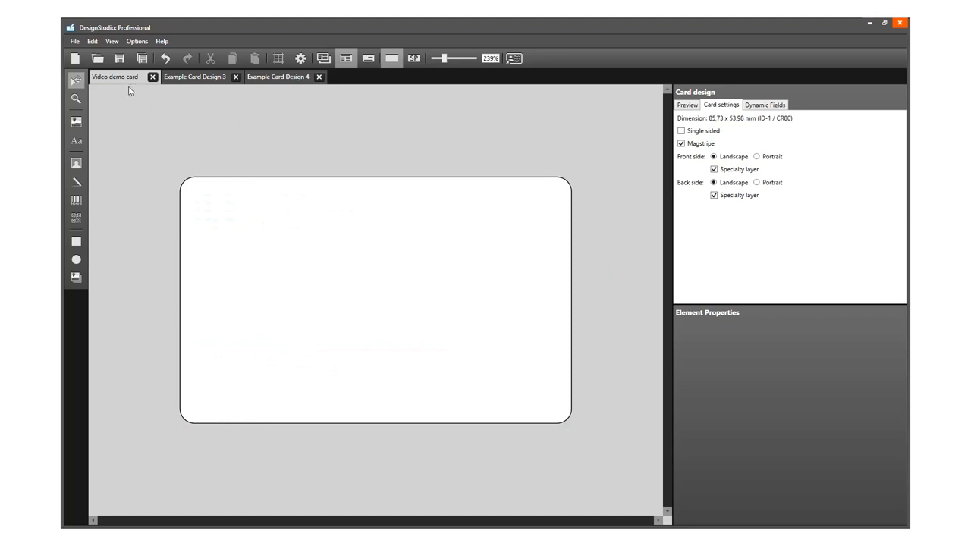
pyautogui.moveTo(320, 266)
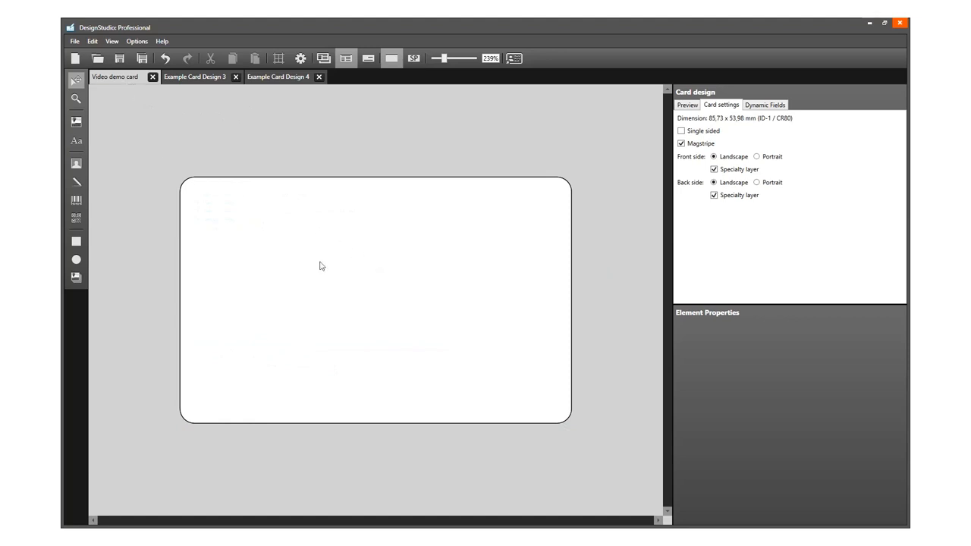
pyautogui.moveTo(76, 121)
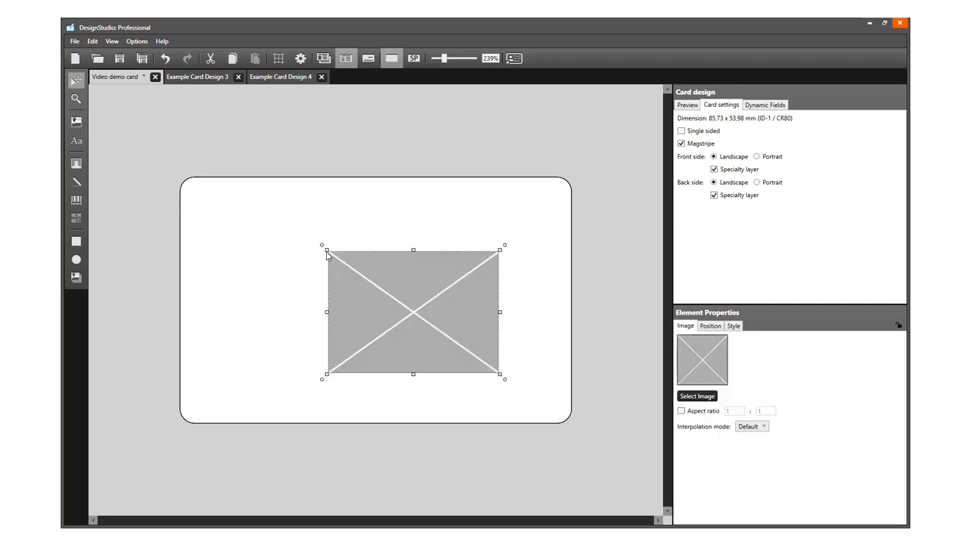
pyautogui.moveTo(325, 249); pyautogui.dragTo(179, 176)
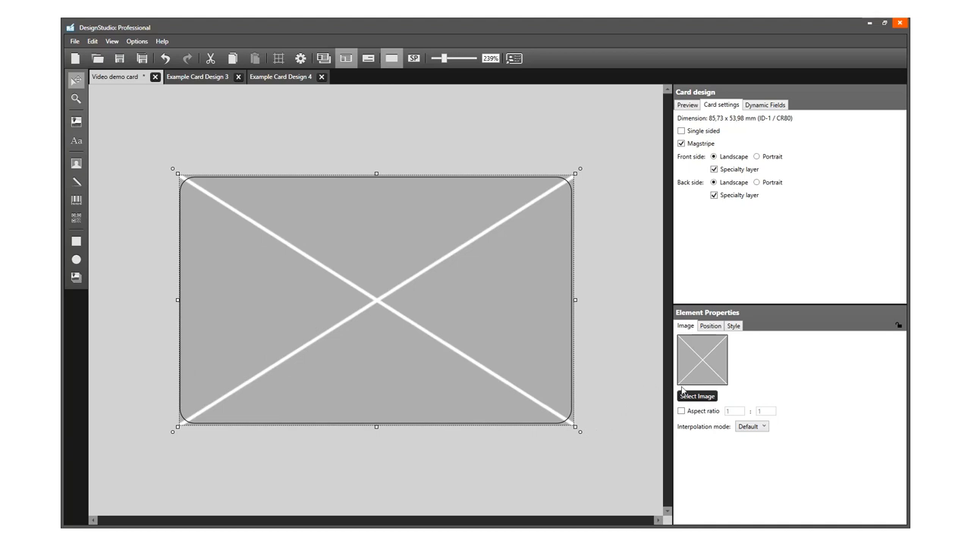
pyautogui.click(695, 396)
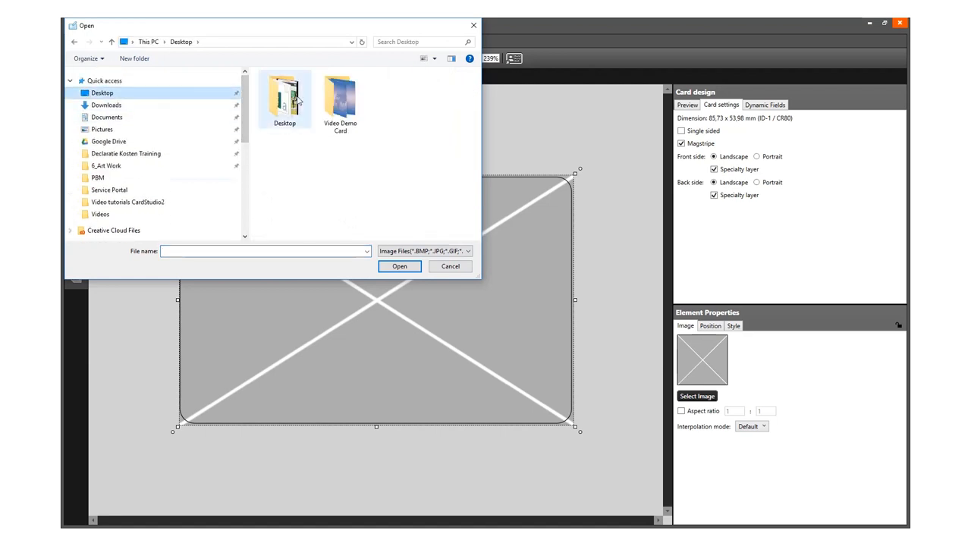
# Load the Background Frontside picture from the Video Demo Card folder as the front background
pyautogui.doubleClick(340, 99)
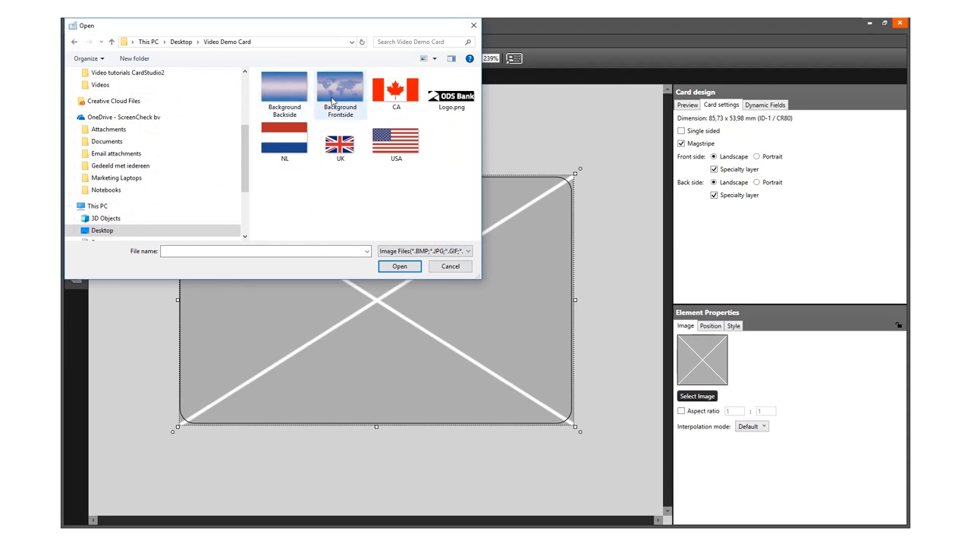
pyautogui.click(340, 85)
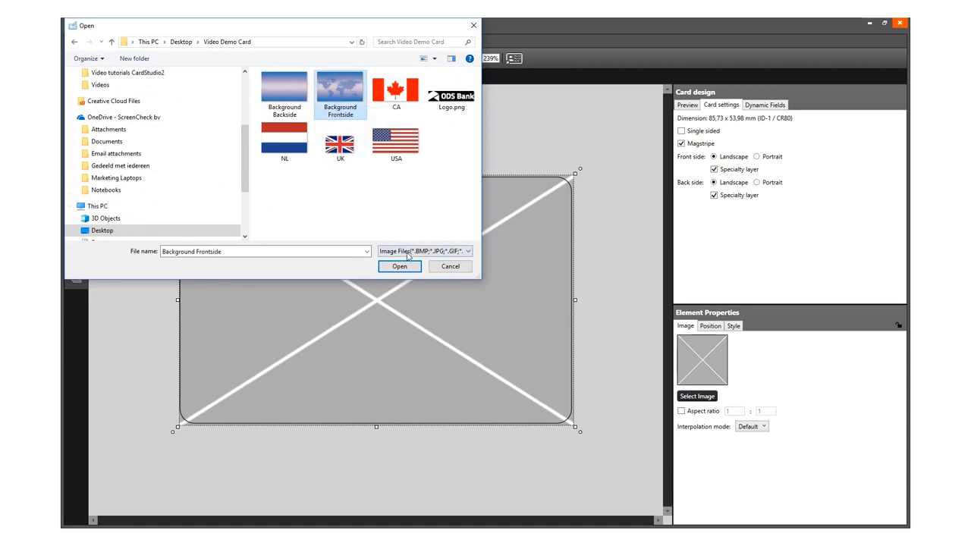
pyautogui.click(399, 267)
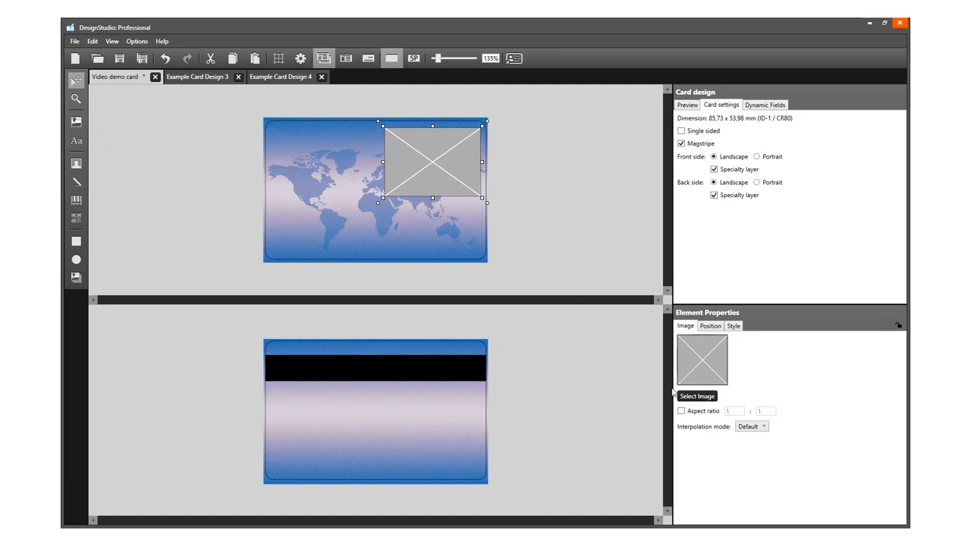
# Load Logo.png into the top-right image area, keep its aspect ratio, and shrink it into the corner
pyautogui.click(697, 396)
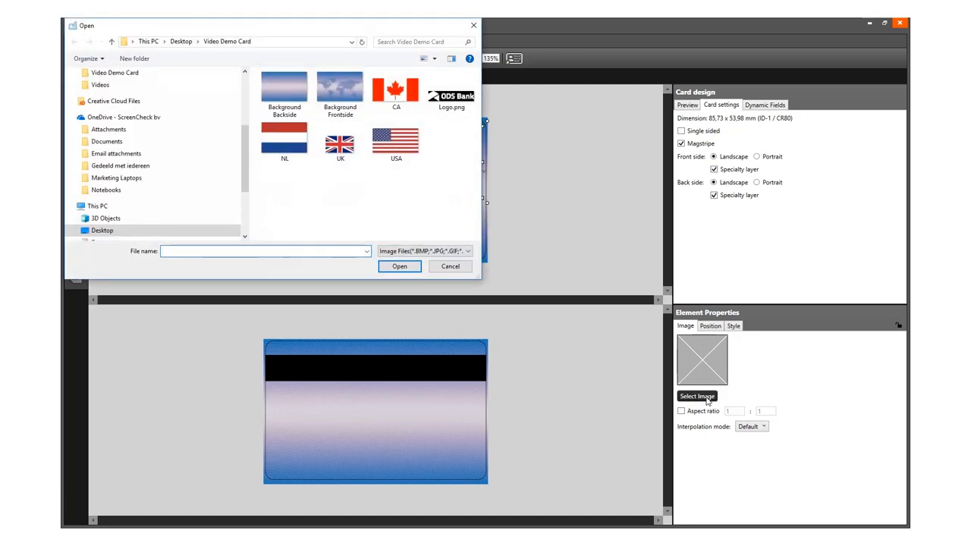
pyautogui.click(450, 91)
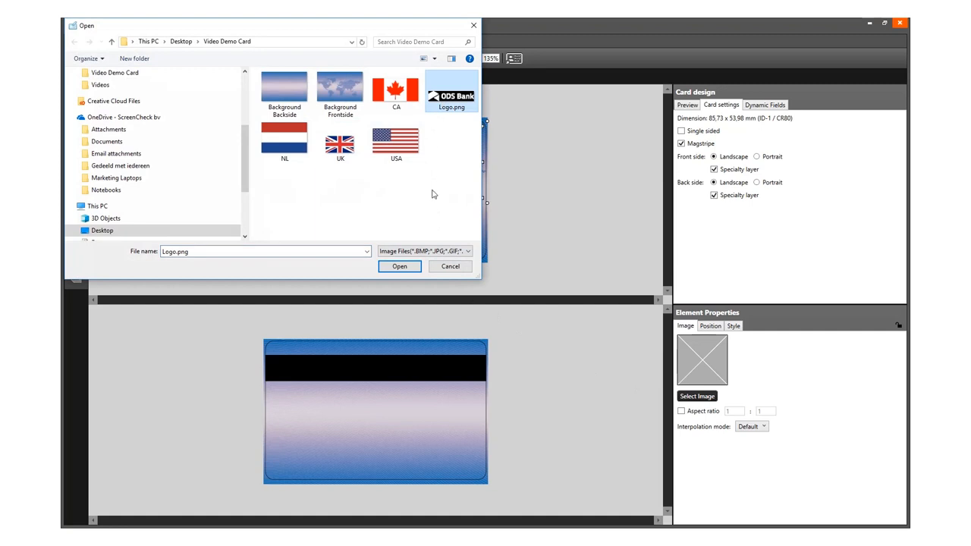
pyautogui.click(399, 267)
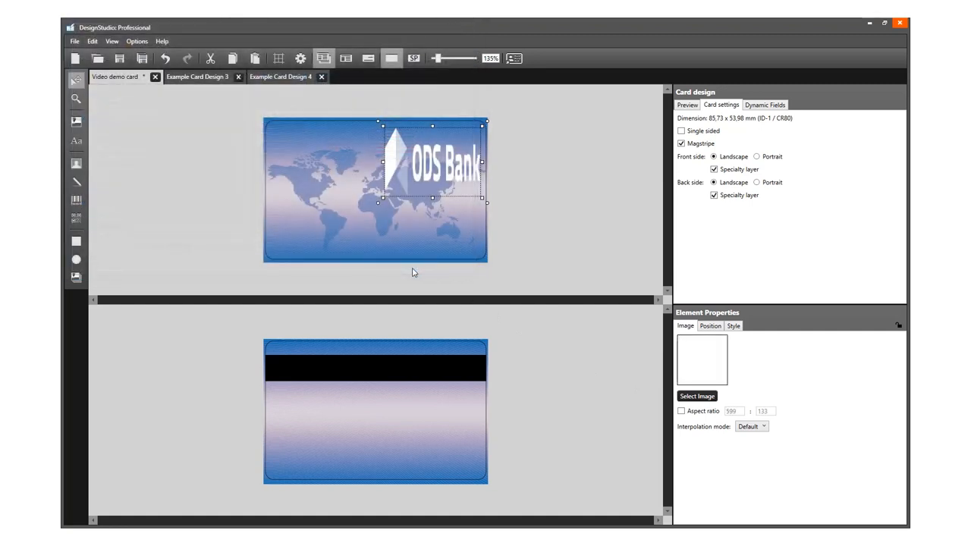
pyautogui.moveTo(598, 402)
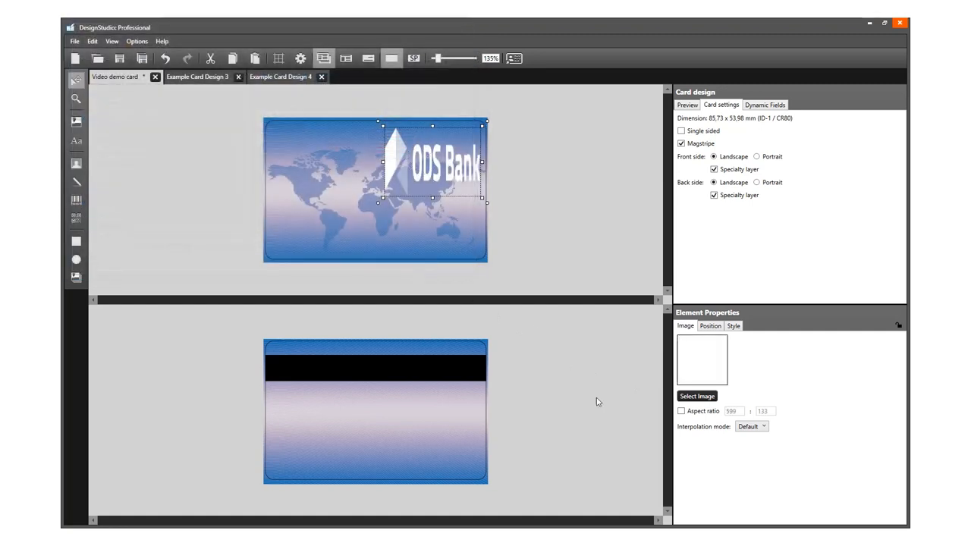
pyautogui.click(681, 410)
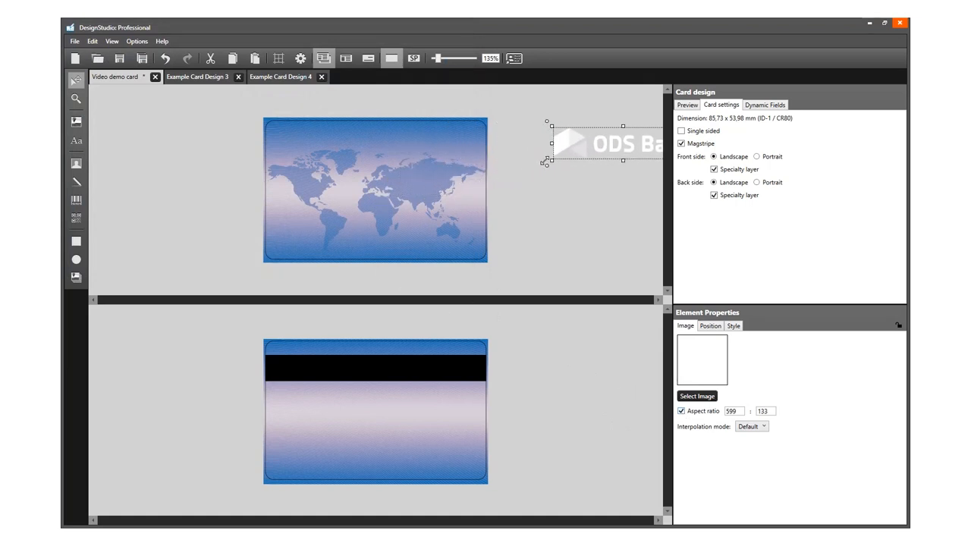
pyautogui.moveTo(595, 143); pyautogui.dragTo(425, 140)
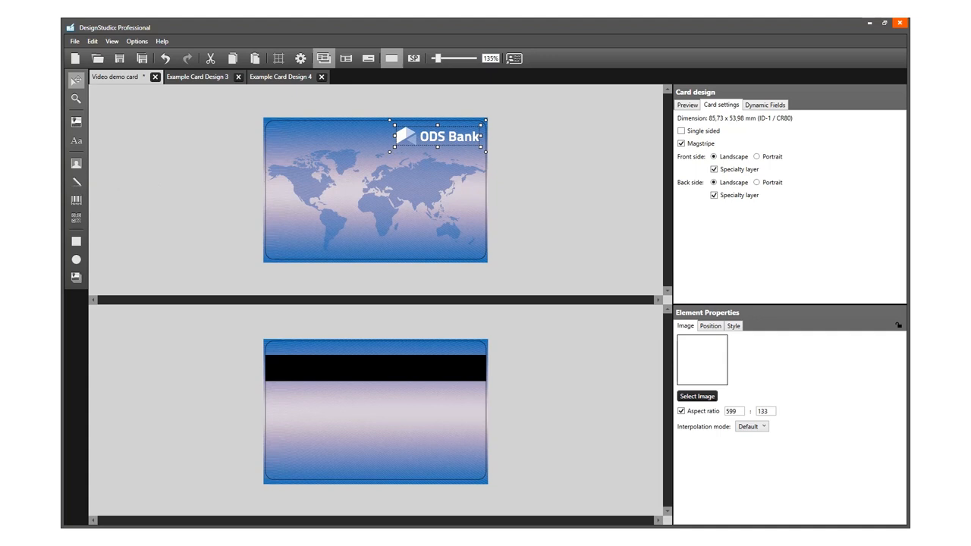
# Draw a rectangle and shape it into a wide, thin band just below the logo
pyautogui.click(98, 240)
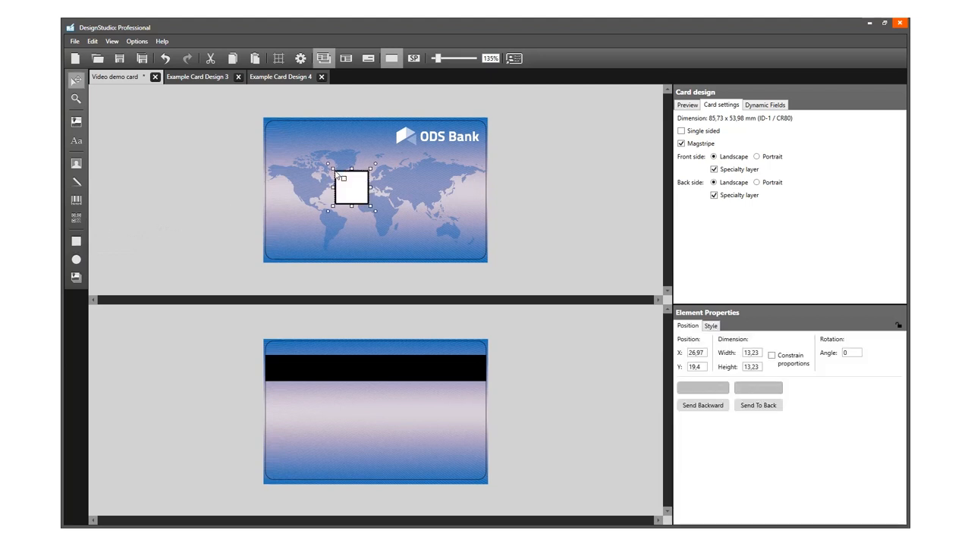
pyautogui.moveTo(348, 185); pyautogui.dragTo(368, 182)
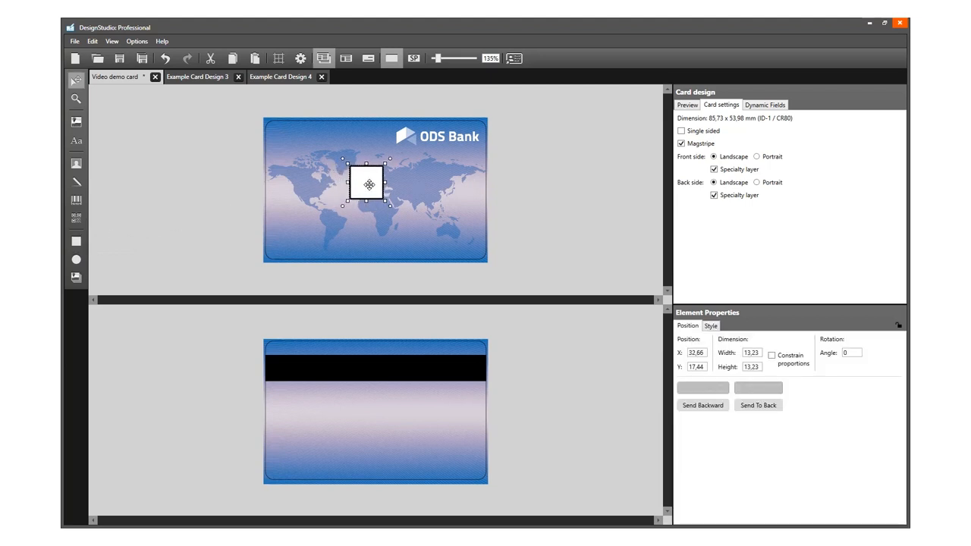
pyautogui.moveTo(368, 185); pyautogui.dragTo(367, 173)
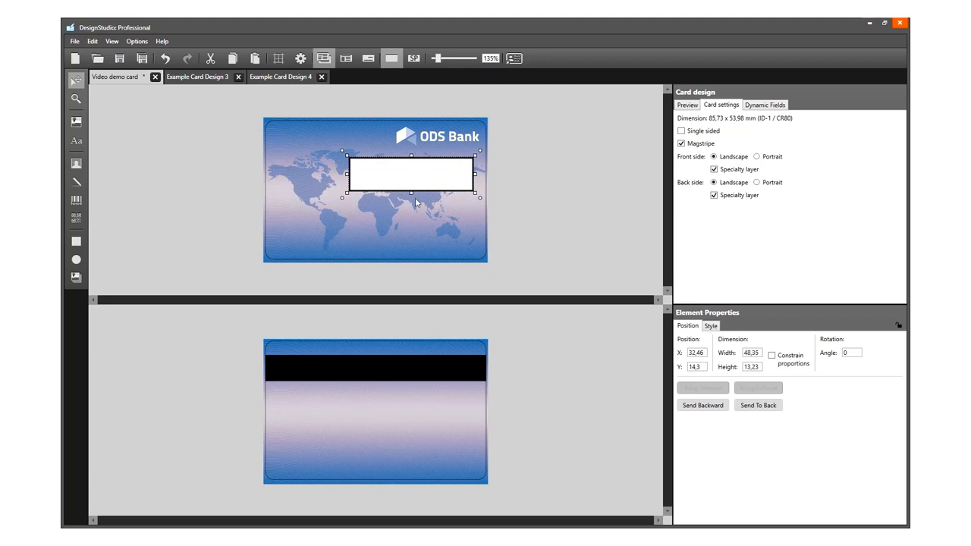
pyautogui.moveTo(412, 194); pyautogui.dragTo(413, 185)
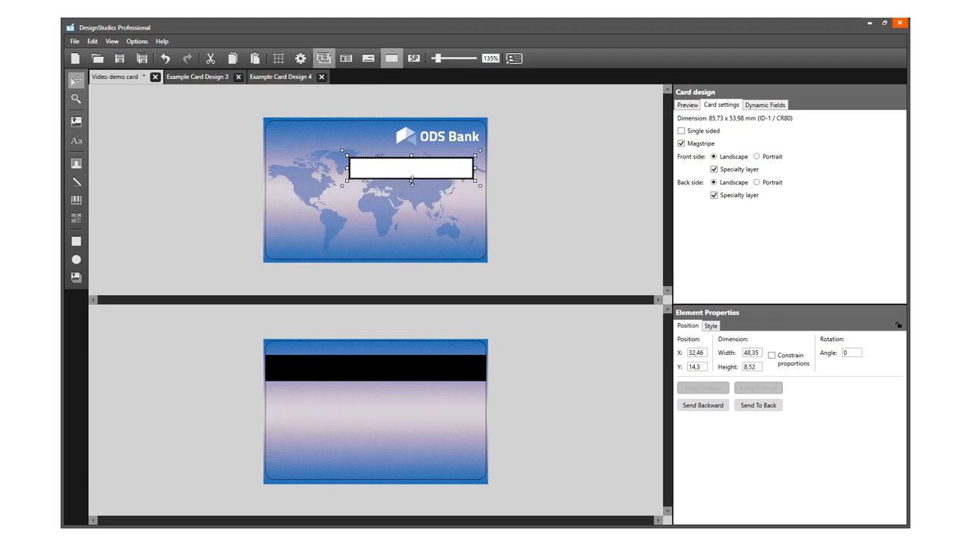
pyautogui.moveTo(412, 182); pyautogui.dragTo(412, 176)
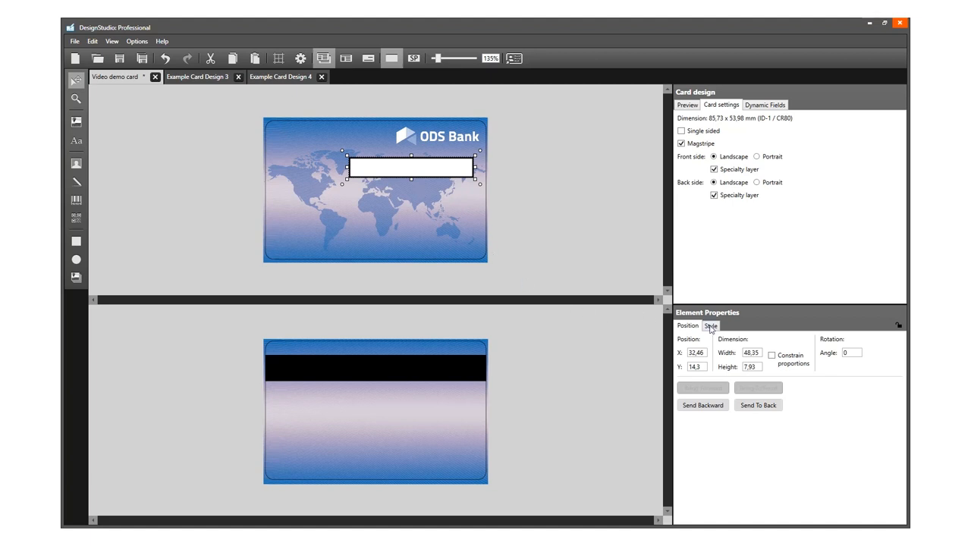
# Lower the band's white background transparency in Style so the world map shows through
pyautogui.click(710, 326)
pyautogui.write('0')
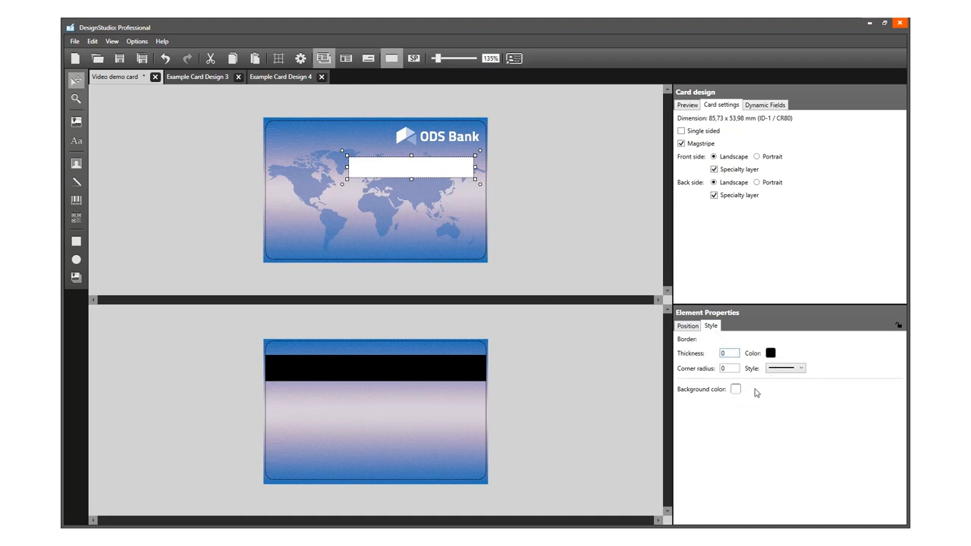
pyautogui.click(736, 390)
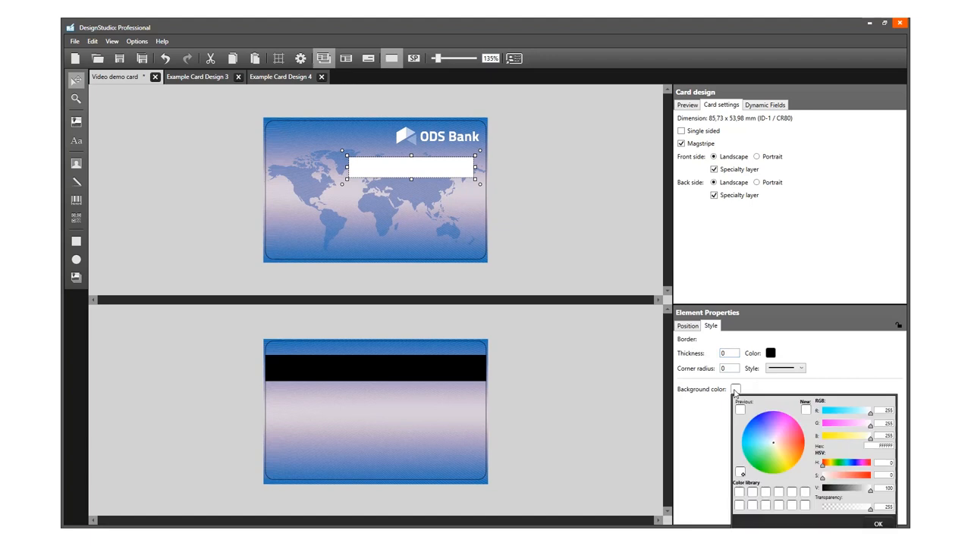
pyautogui.moveTo(880, 510); pyautogui.dragTo(857, 510)
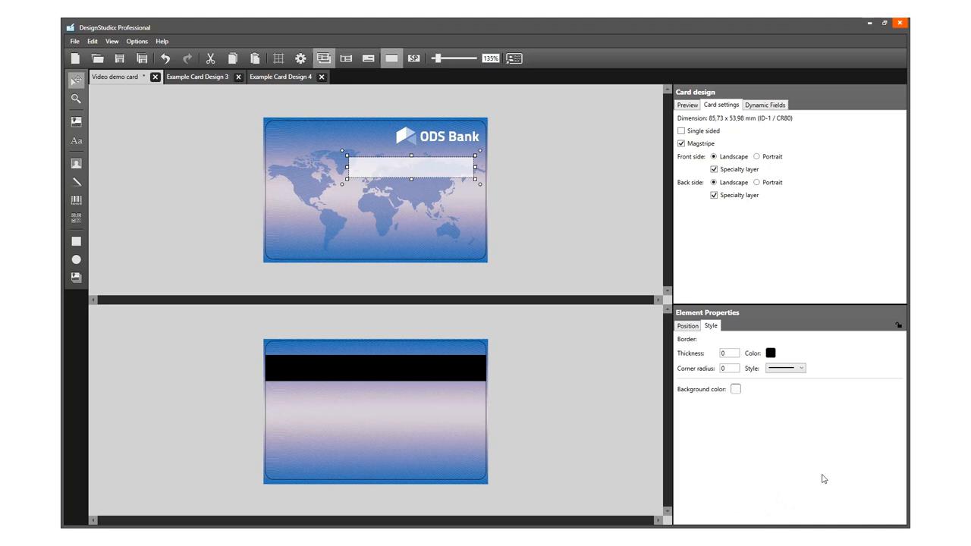
pyautogui.click(537, 233)
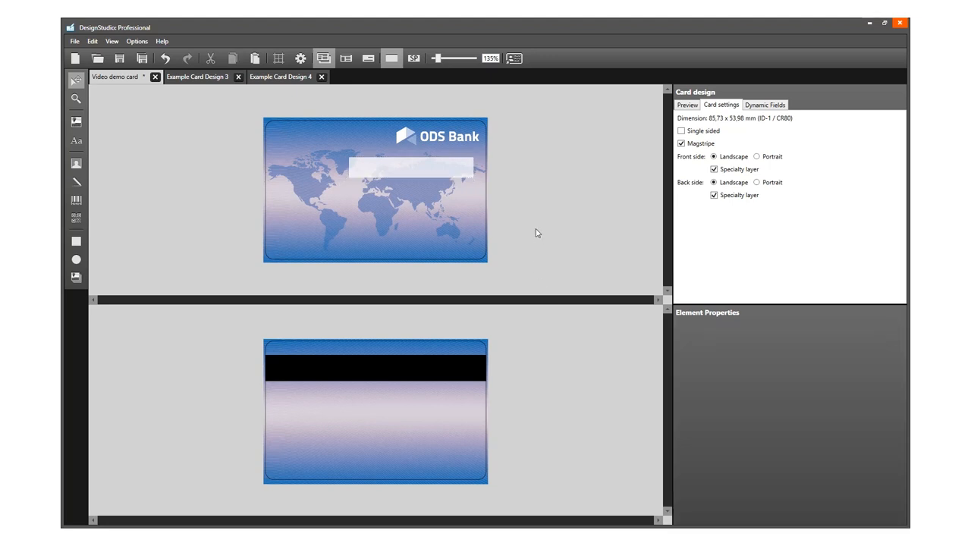
pyautogui.click(412, 169)
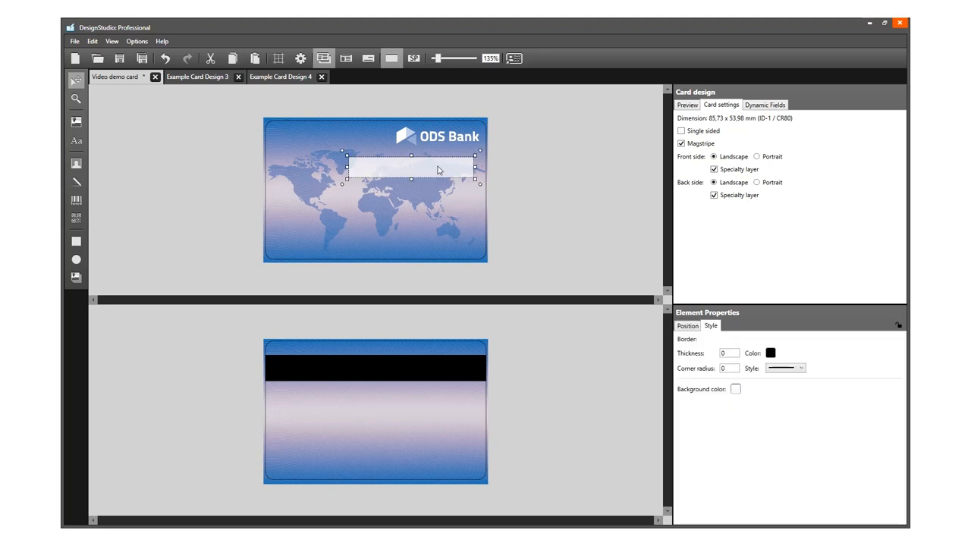